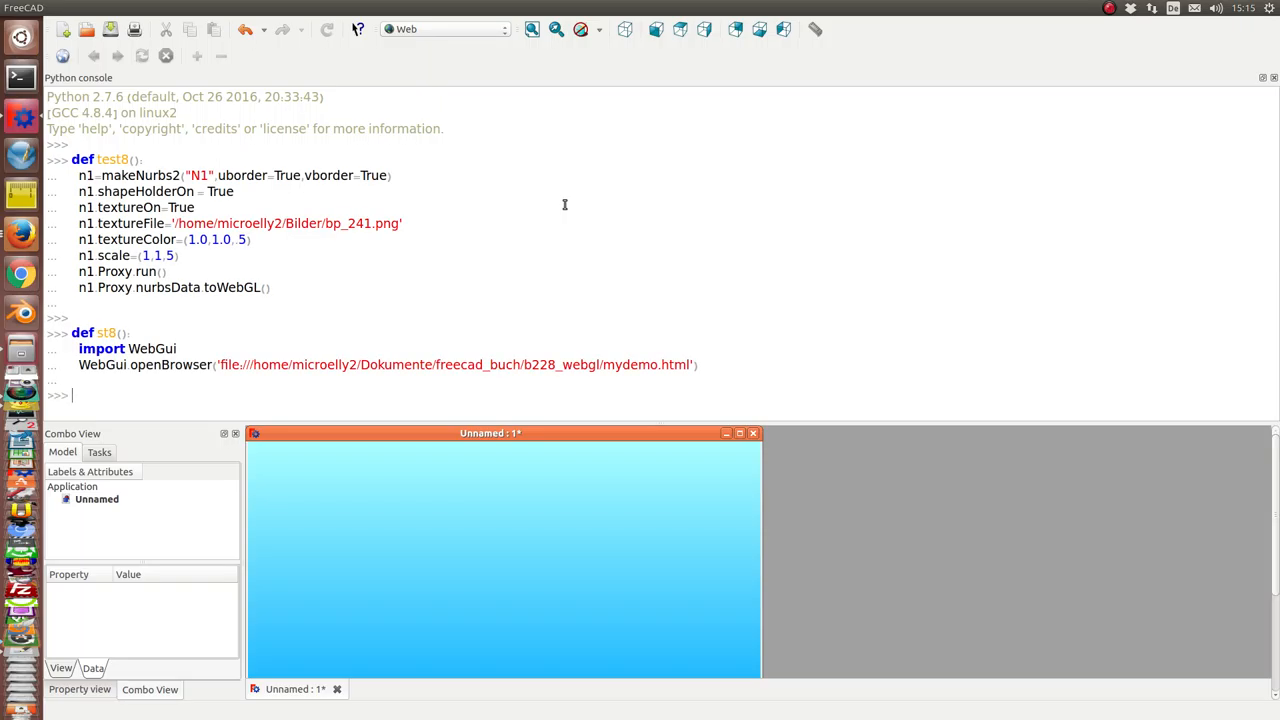
mouse_move(150, 184)
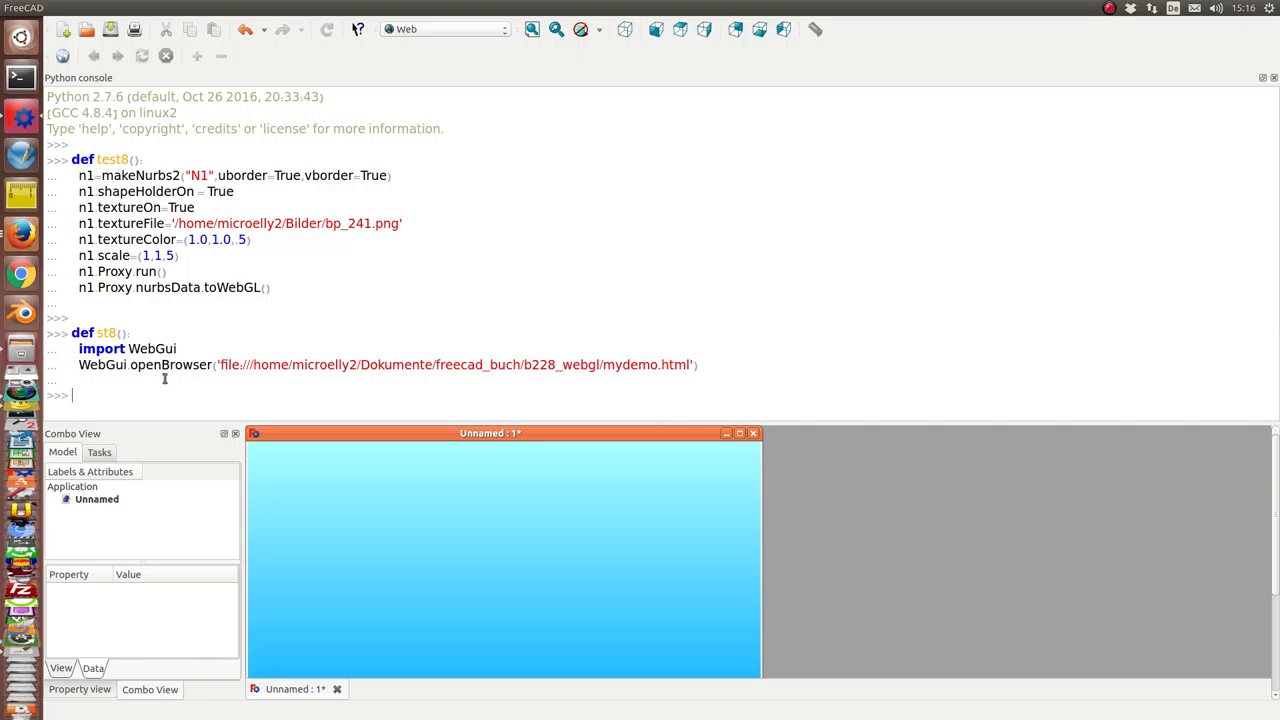
Run test8() in the Python console to create NURBS surface N1 and print its THREE.js control points and knots
text(test)
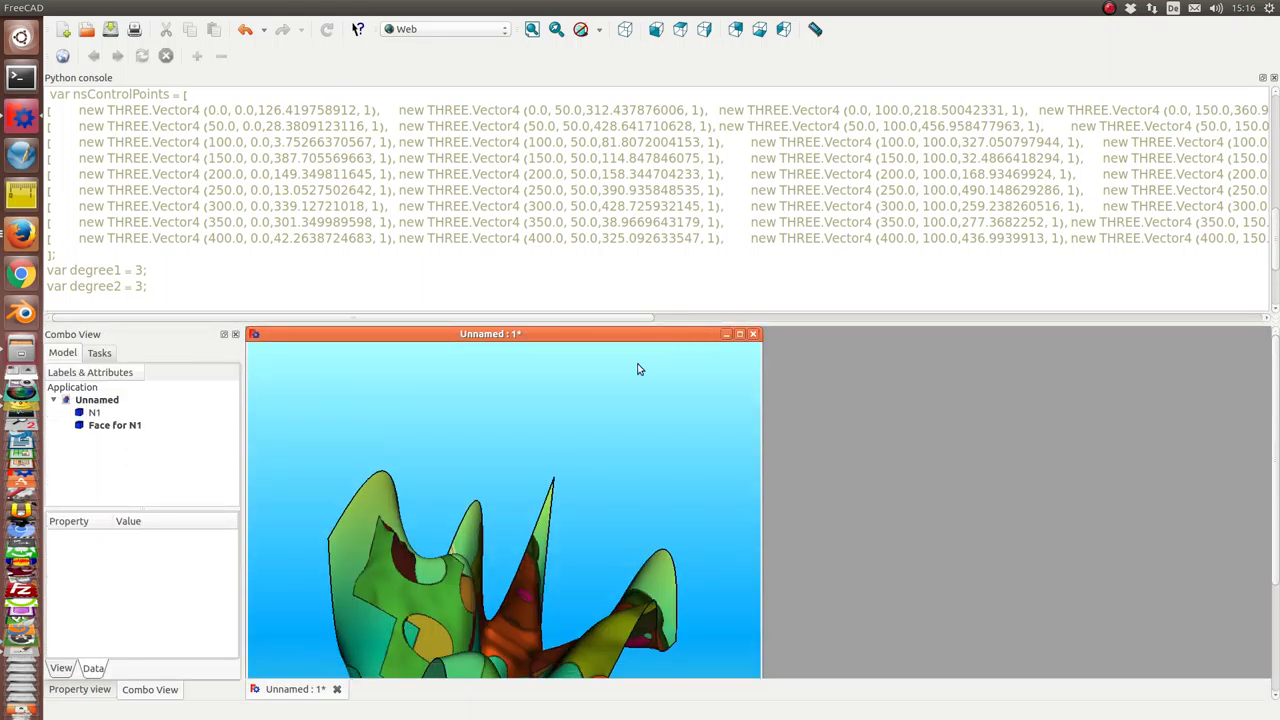
mouse_move(700, 326)
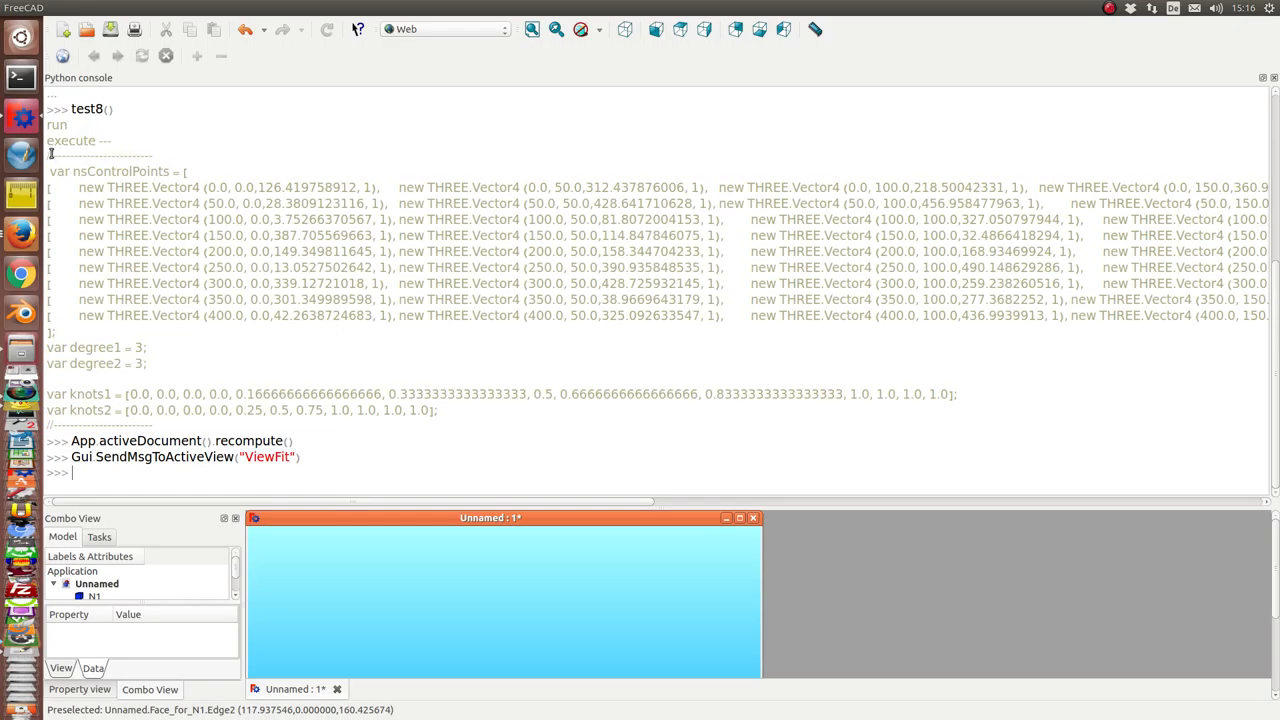
Paste the generated N1 control points, degrees and knots into mydemo.html and save it
drag(46, 156, 156, 424)
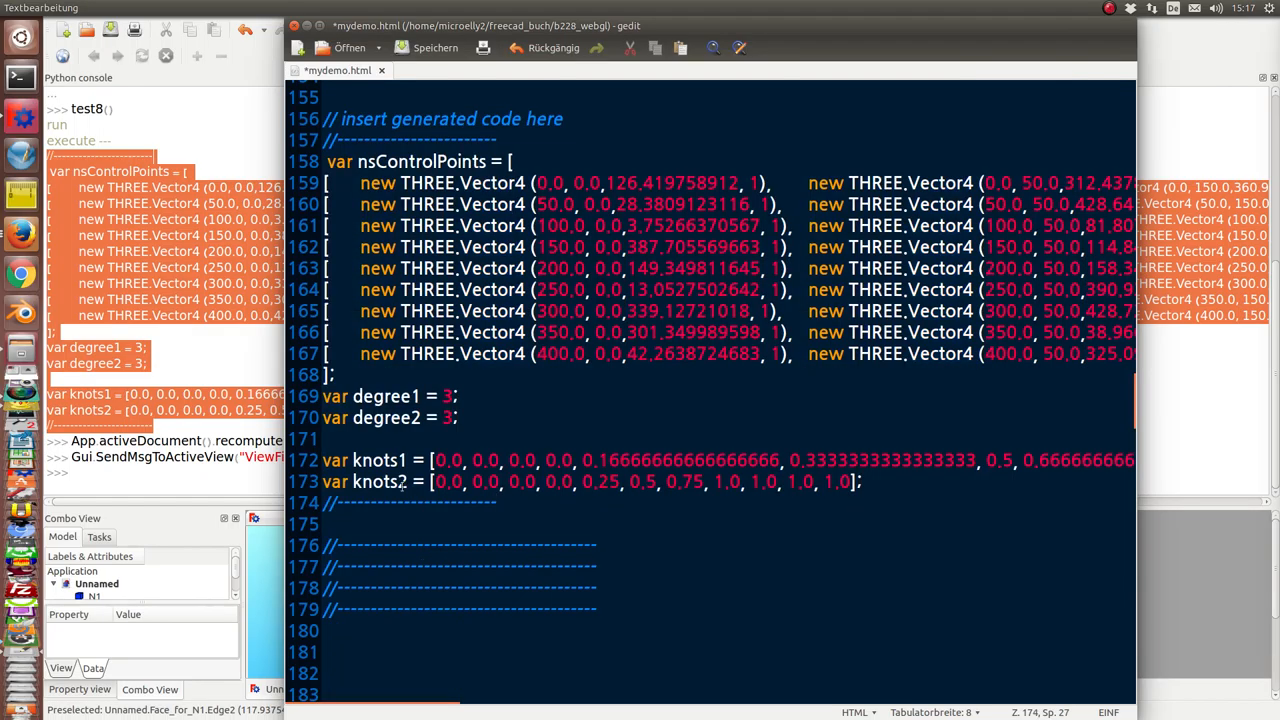
mouse_move(436, 48)
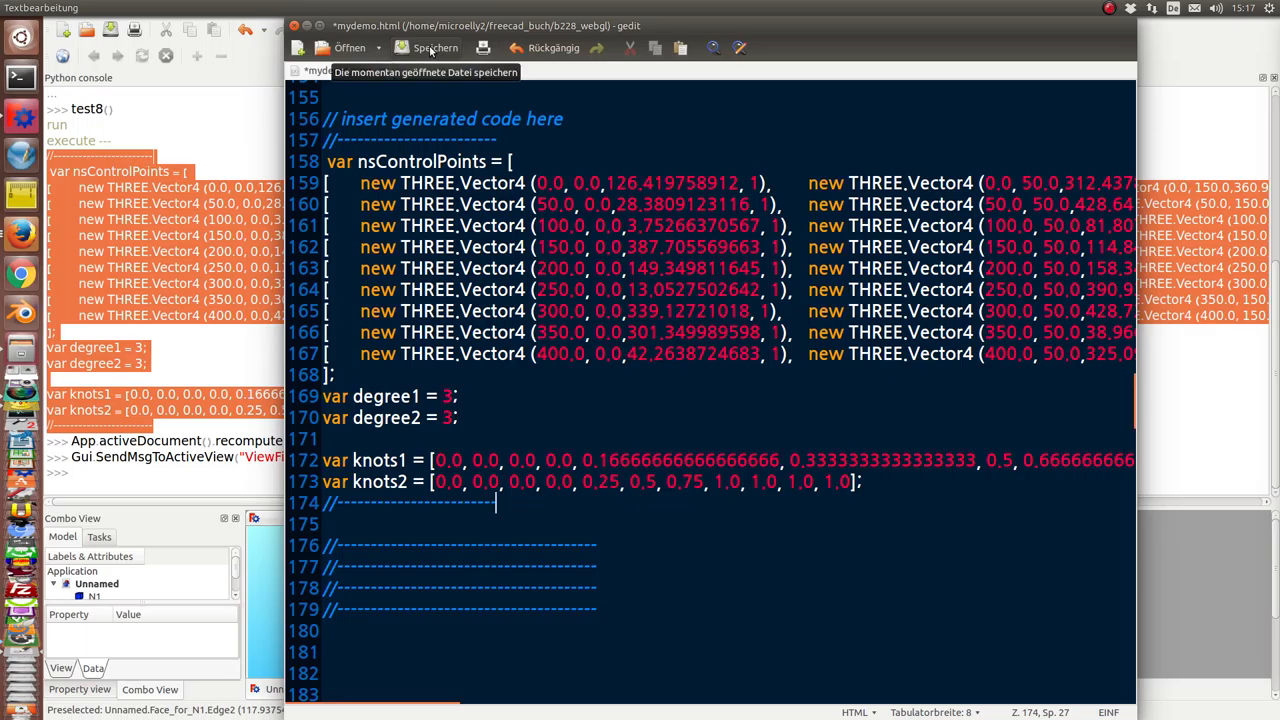
click(436, 48)
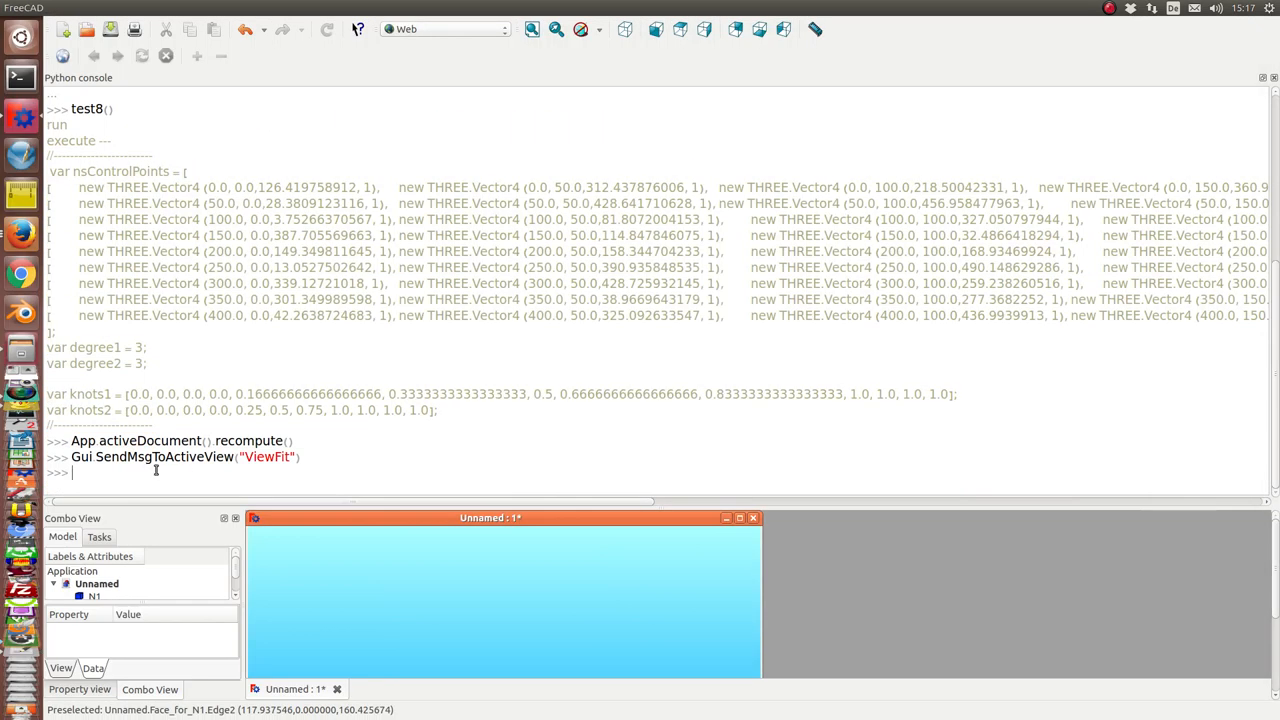
Run st8() to show the WebGL page and tile it beside the 3D view via Windows > Tile
text(st)
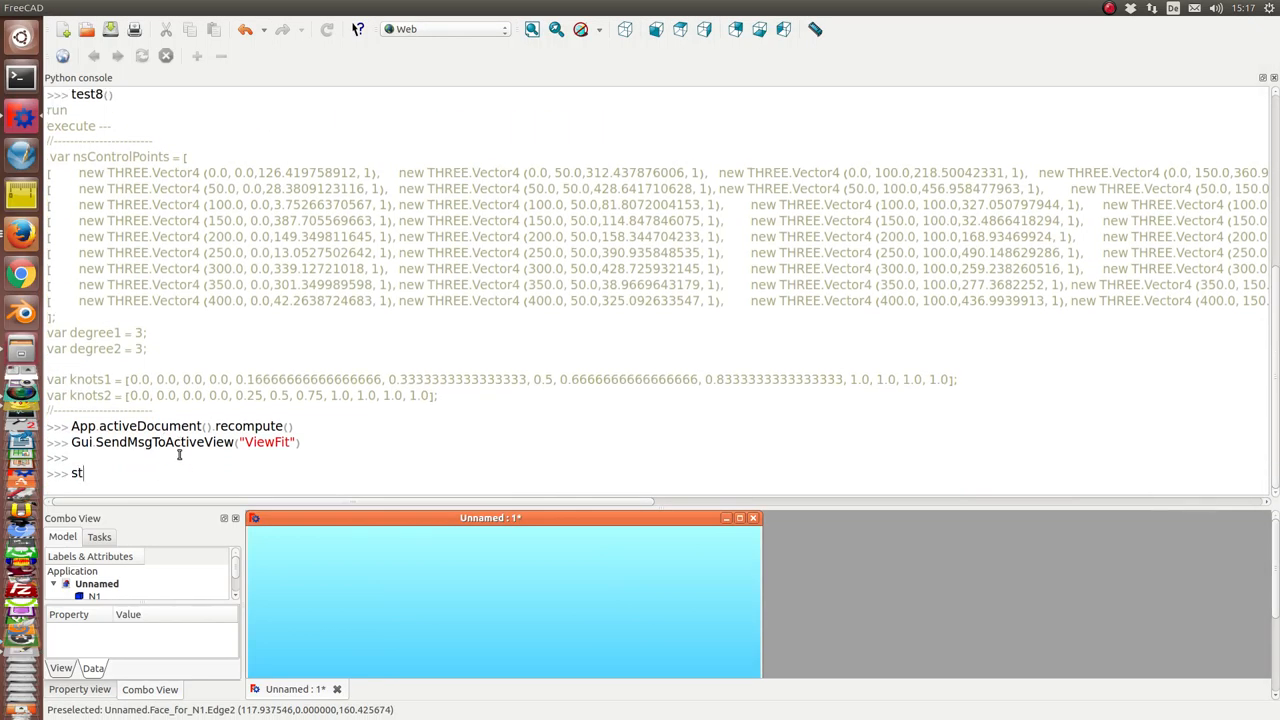
text(8())
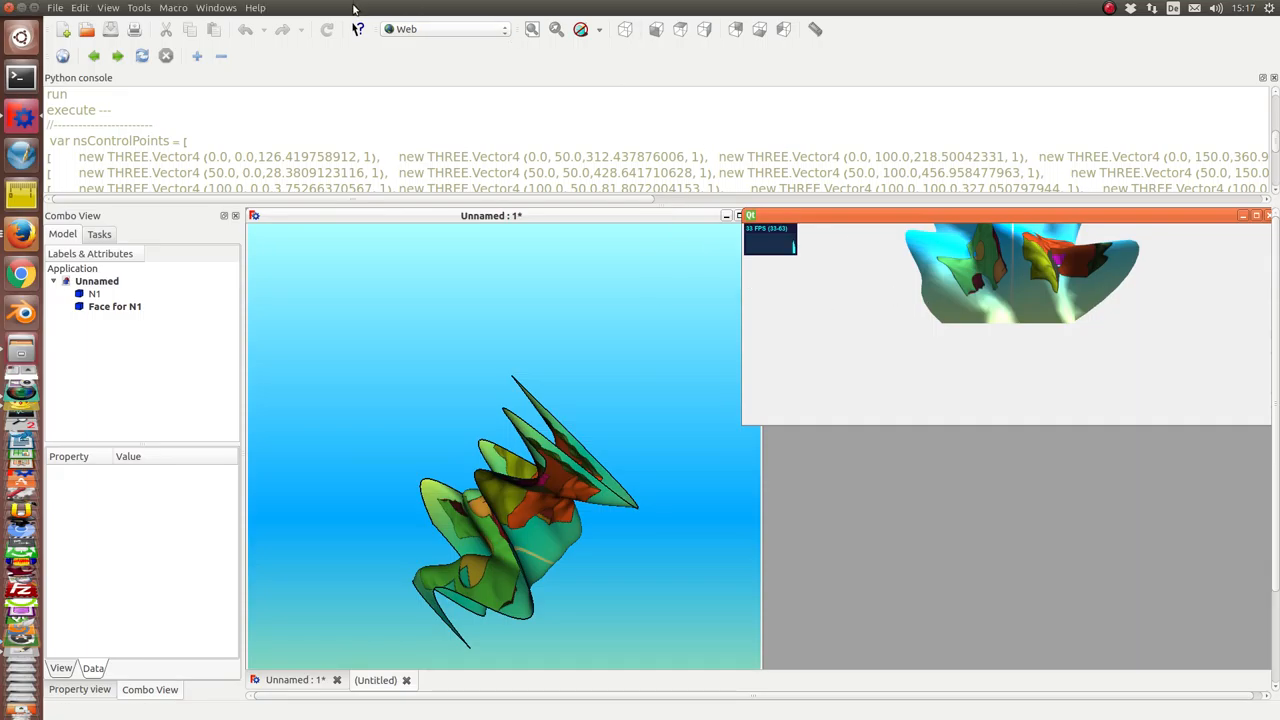
click(216, 8)
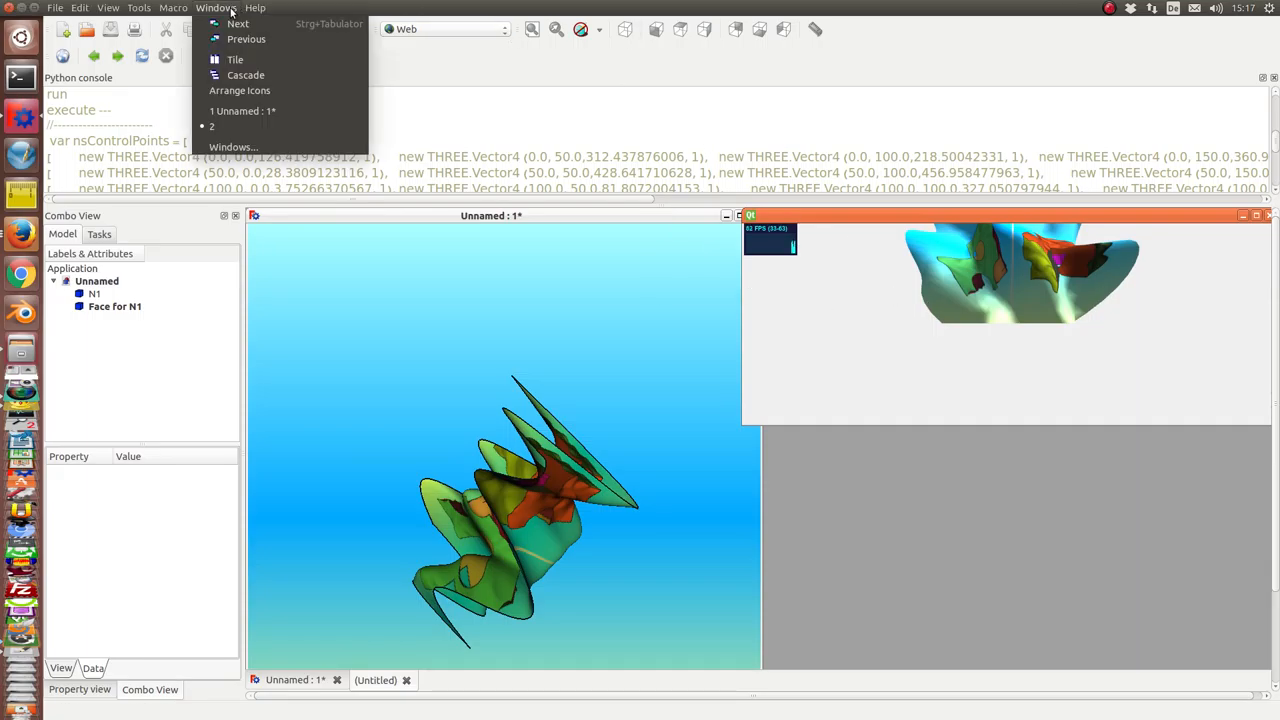
mouse_move(236, 60)
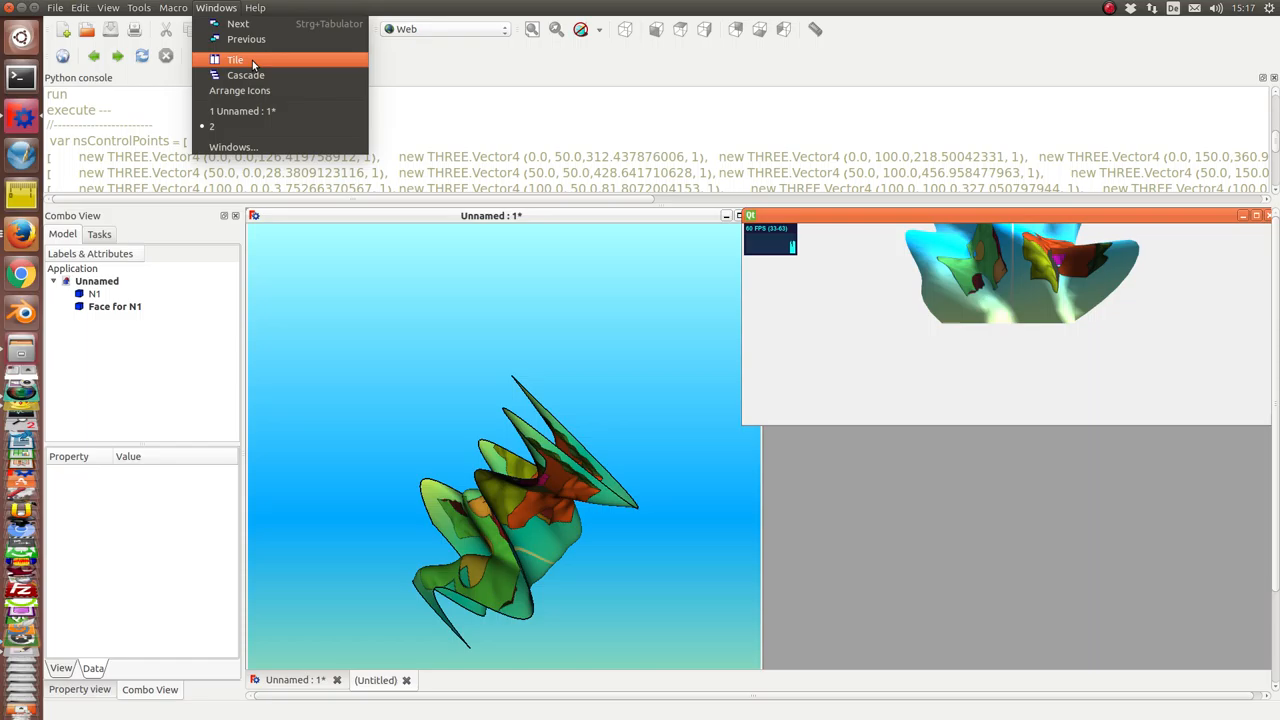
click(236, 60)
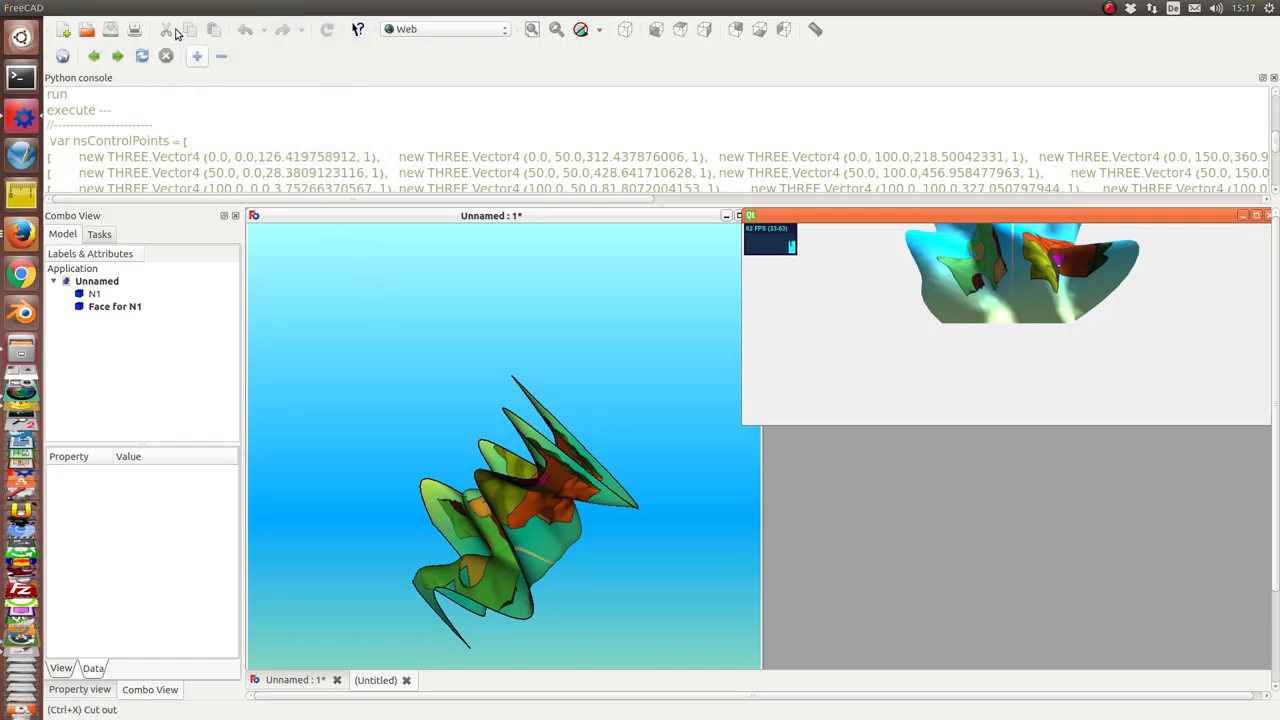
click(216, 8)
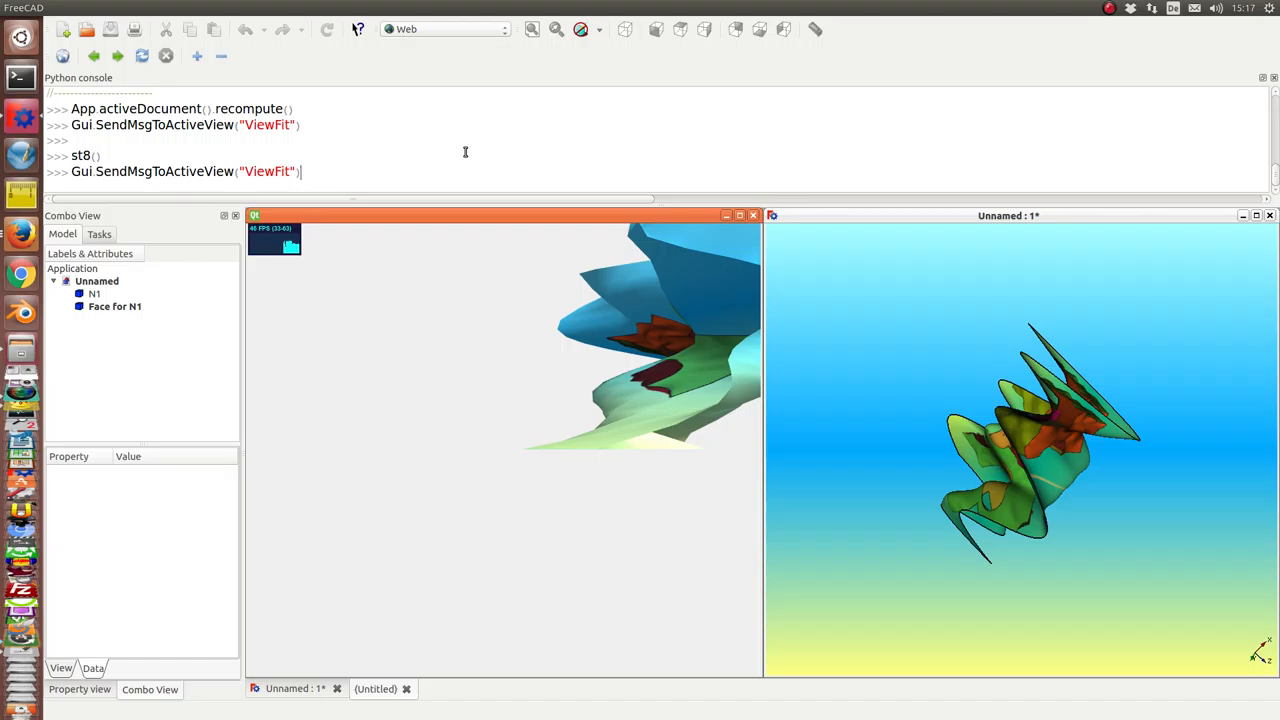
Run test8() again to create surface N002 and hide the Face_for_N1 object
text(test8())
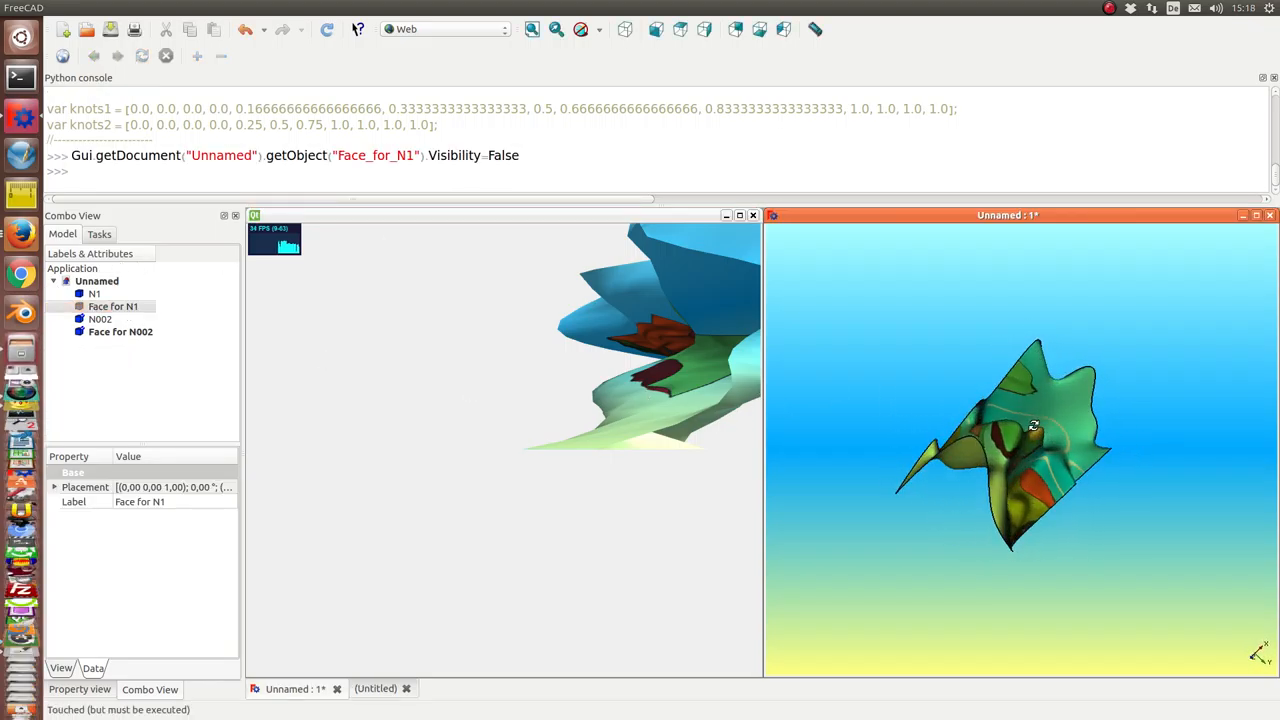
mouse_move(1036, 430)
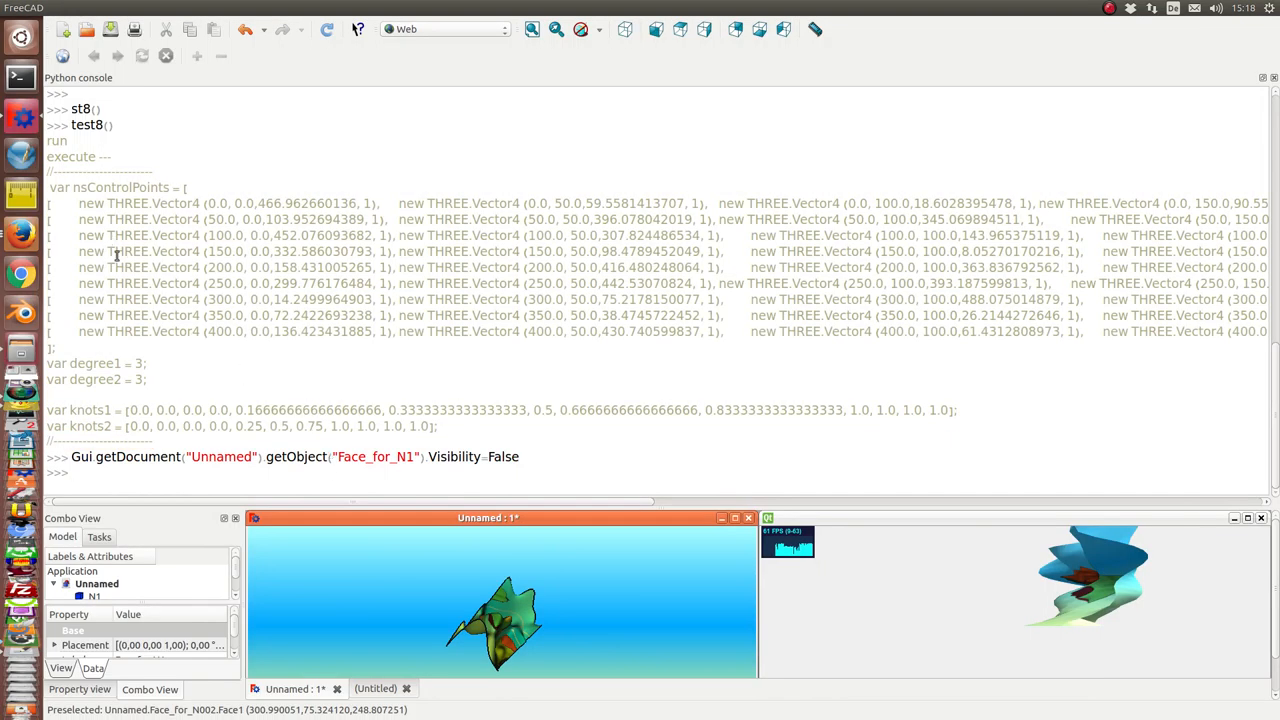
Run st8() for a second WebGL page, tile the windows, and select Face for N1
text(s)
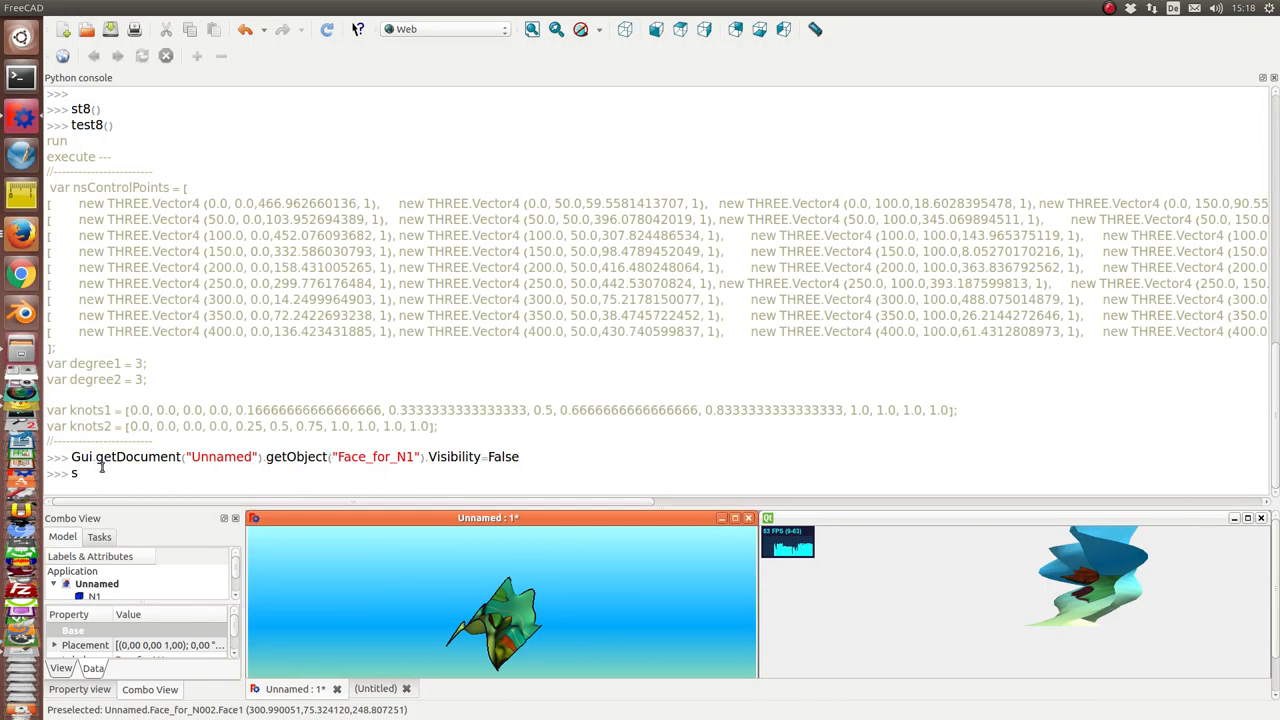
text(t8)
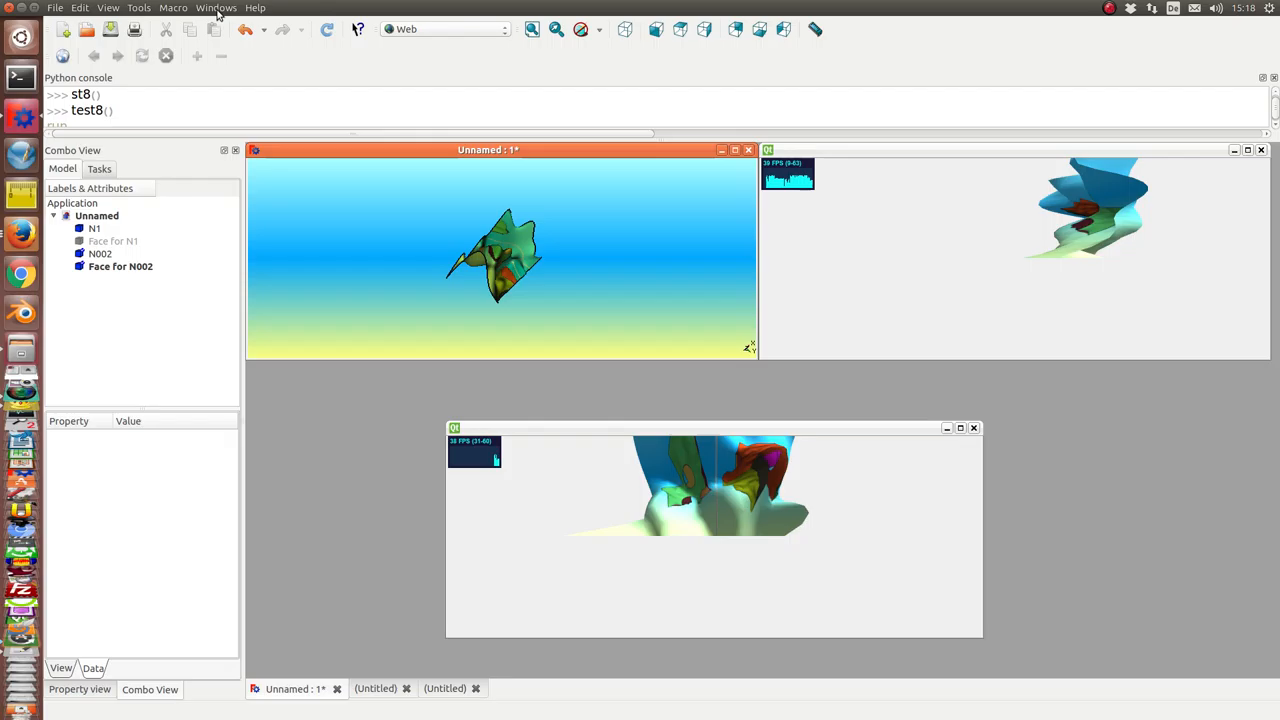
click(216, 8)
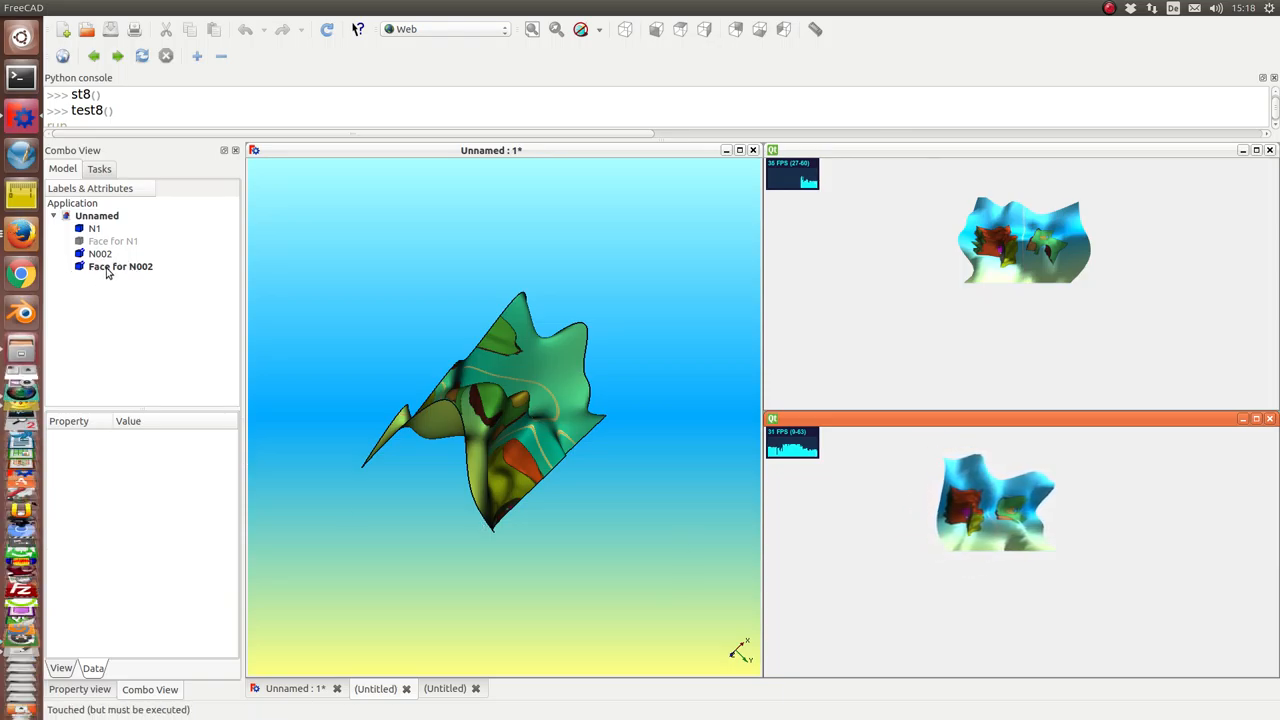
click(112, 240)
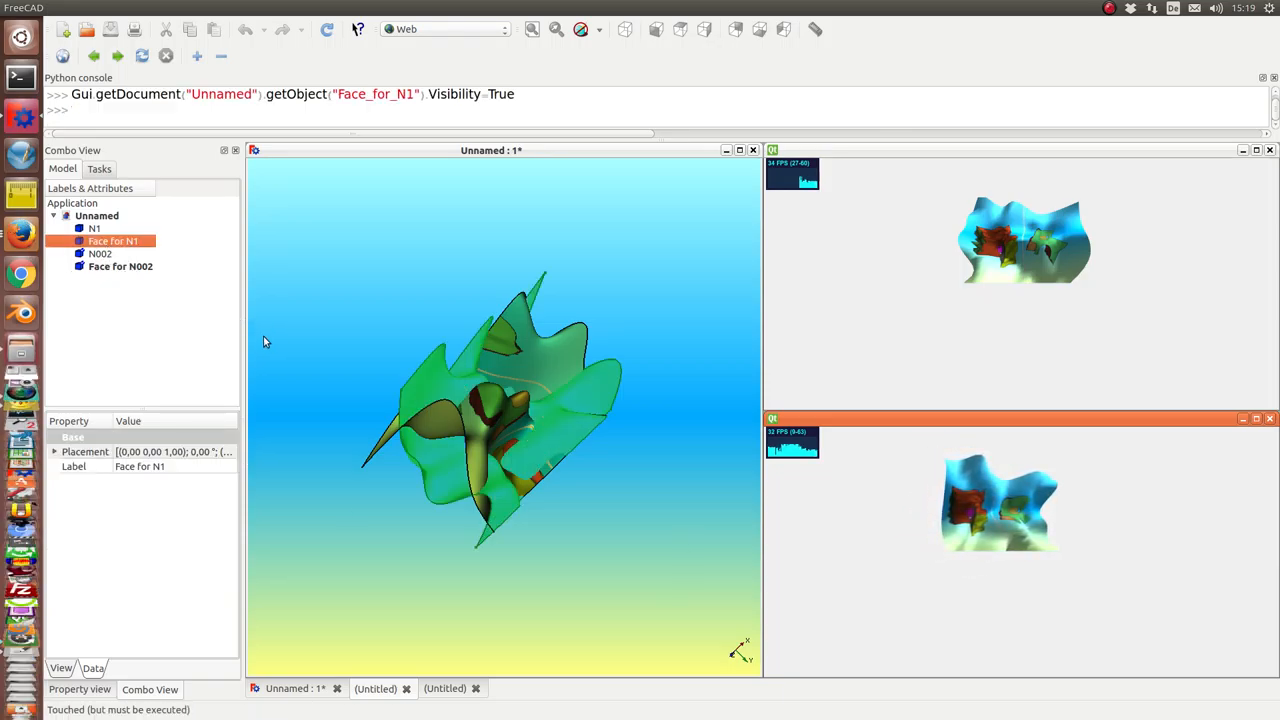
Set Face for N1's Placement Translation X to 400 mm so it sits beside N002
click(120, 266)
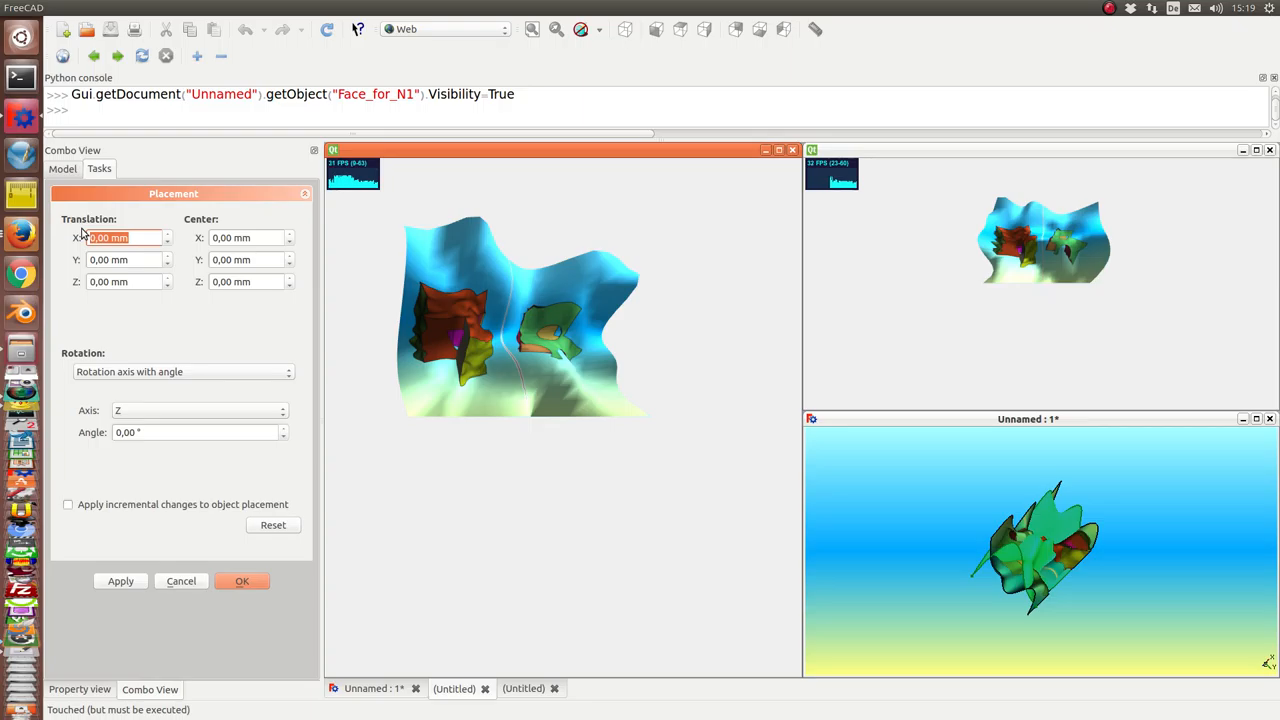
text(400)
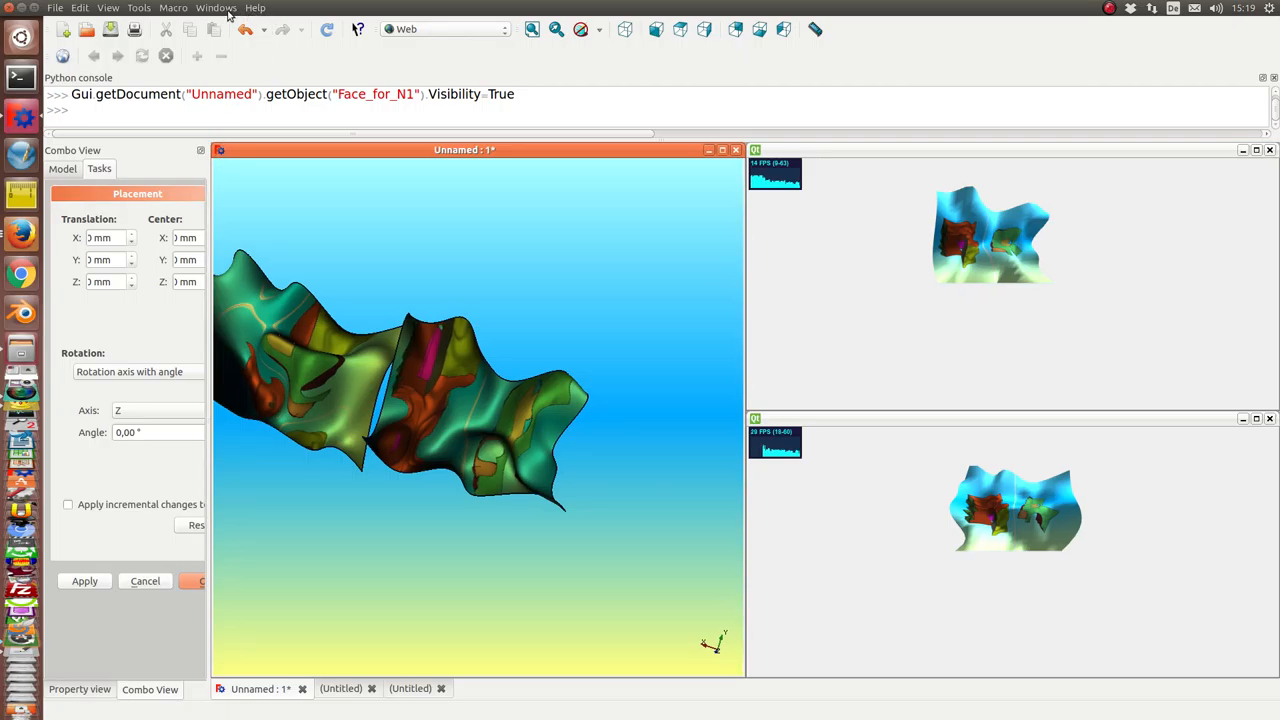
click(216, 8)
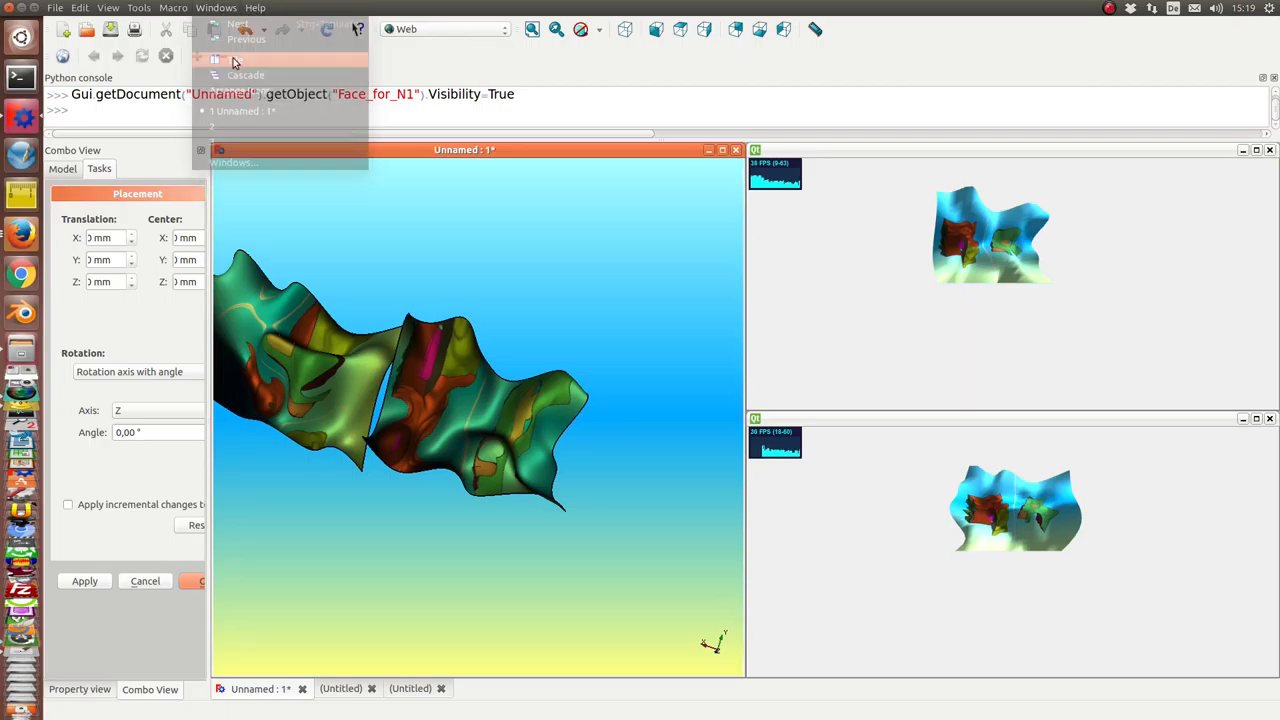